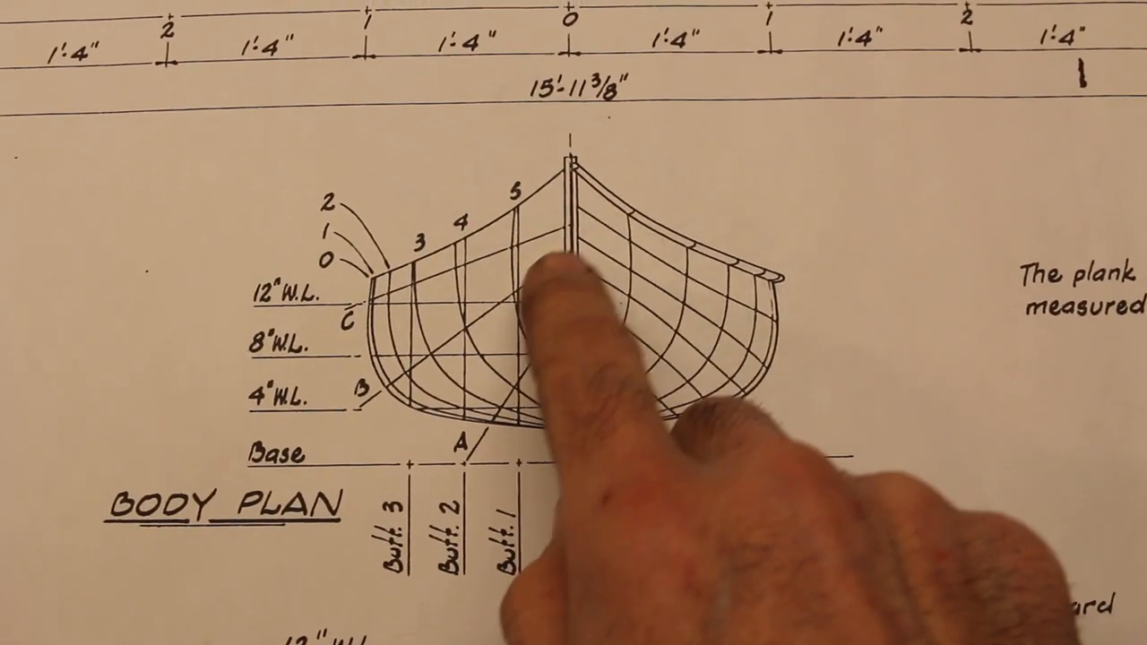
pyautogui.scroll(-3)
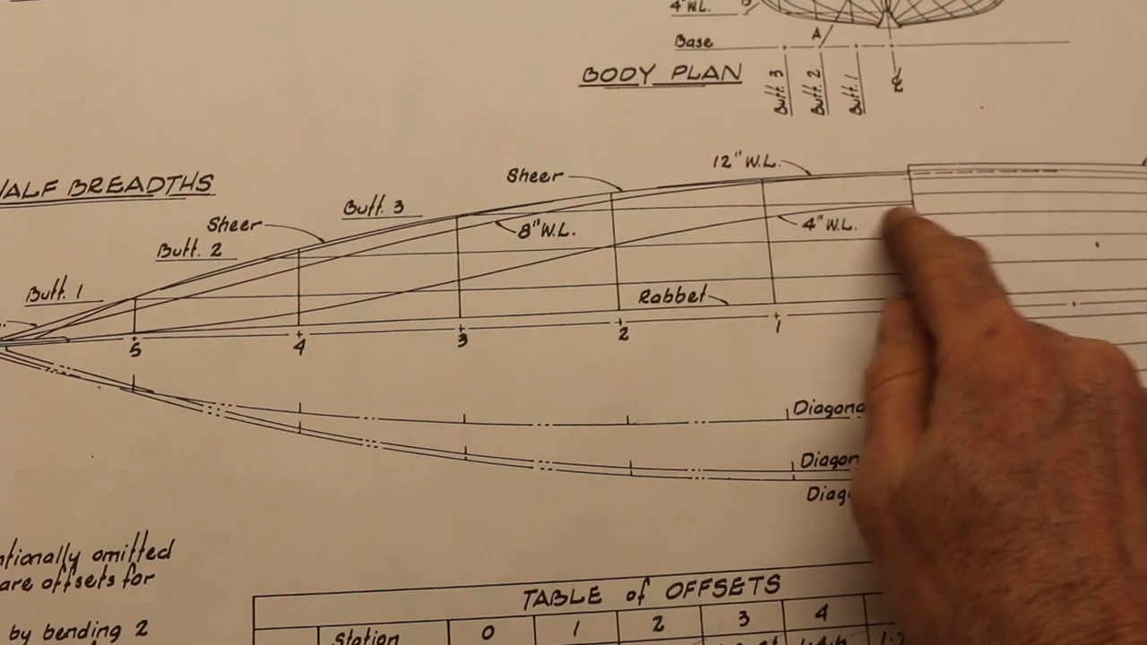